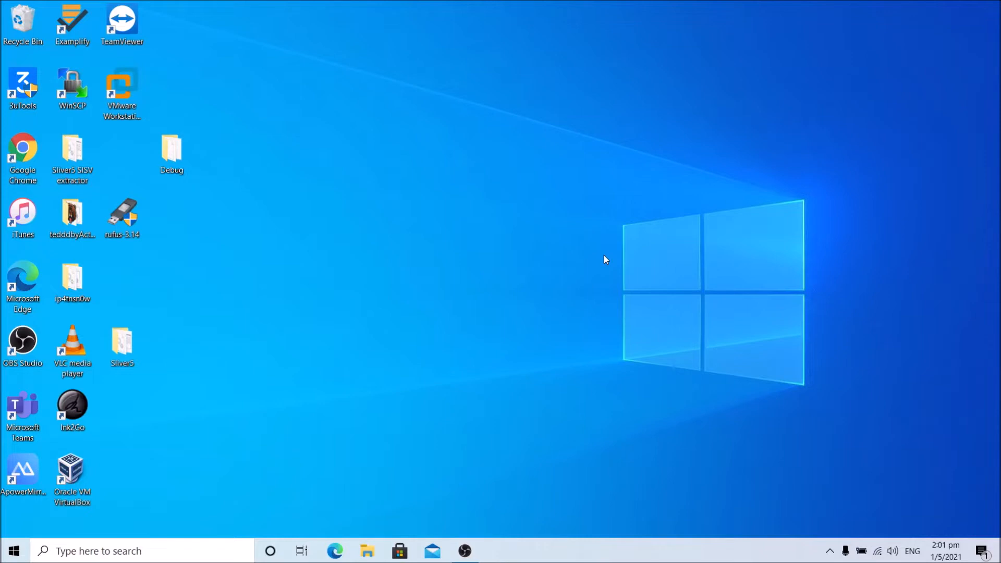
mouse_move(594, 265)
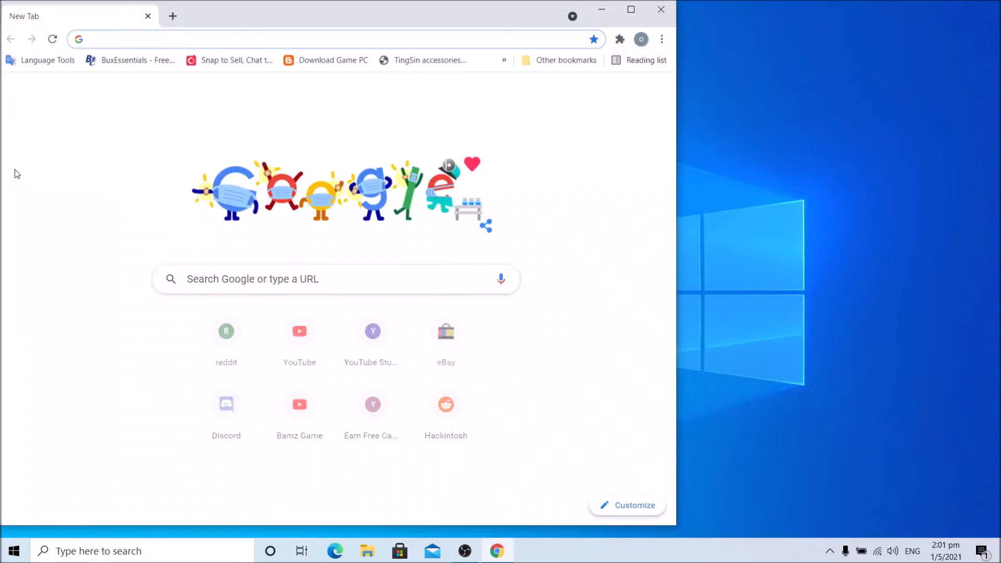
Search jailm8 and land on the SarKaa/jailm8 GitHub repository, scrolled to Releases
type("jailm8")
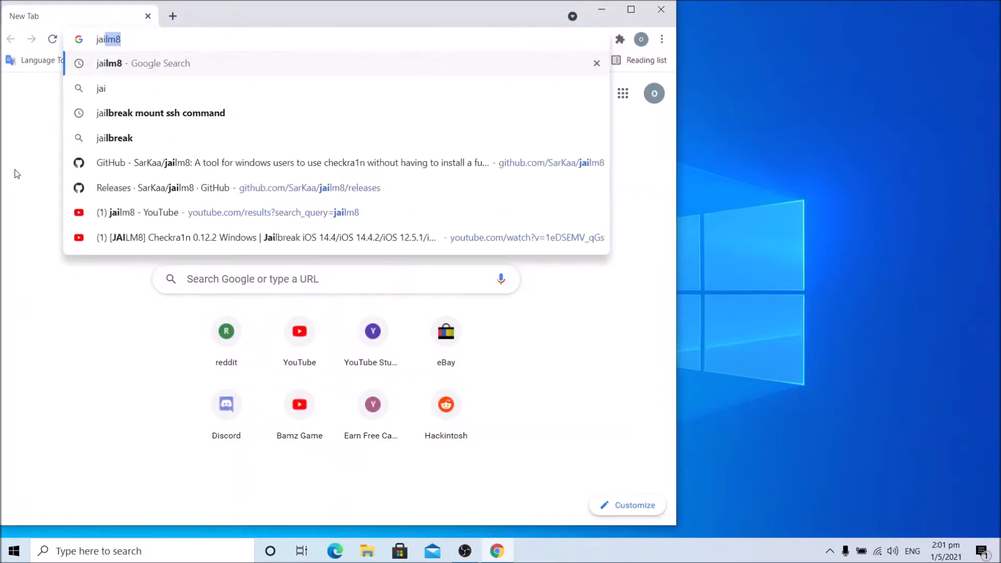
mouse_move(205, 172)
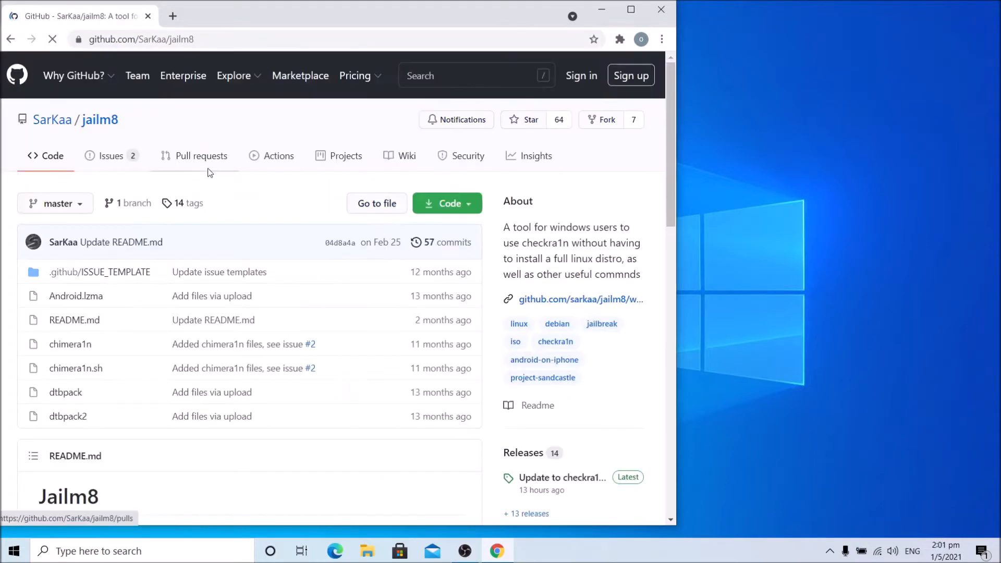
scroll("down", 3)
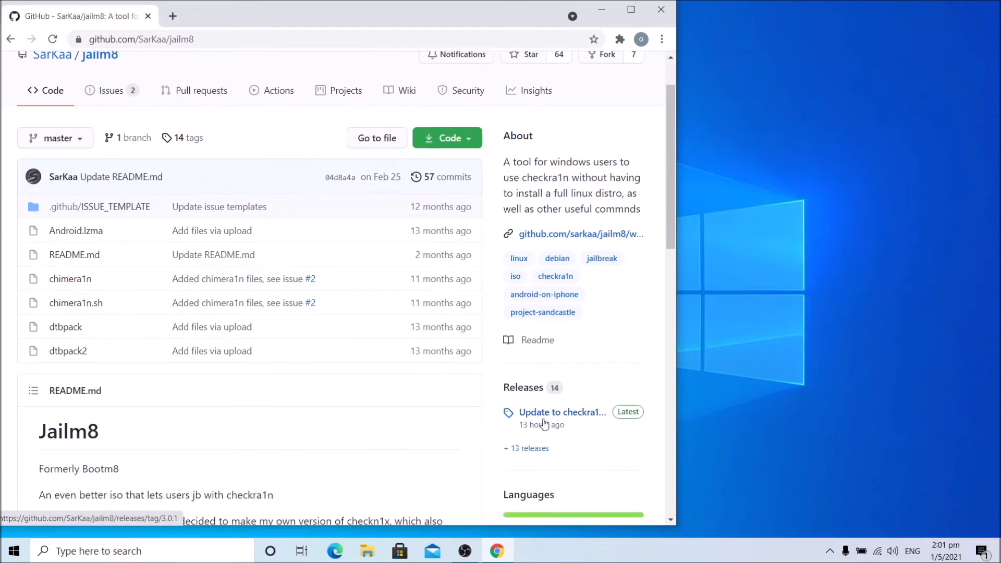
From the jailm8 3.0.1 release Assets, download the jailm8.iso file
left_click(562, 412)
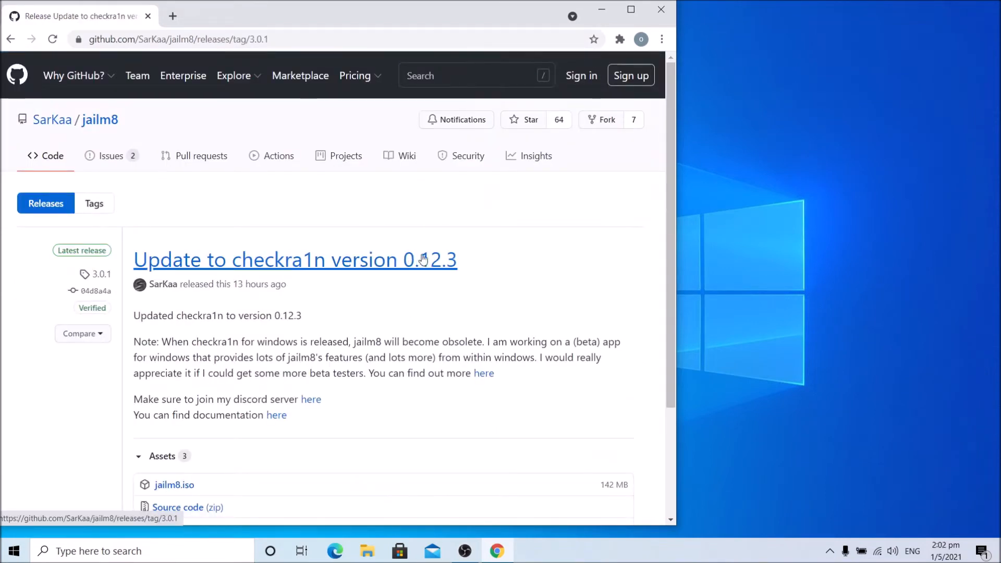
mouse_move(457, 268)
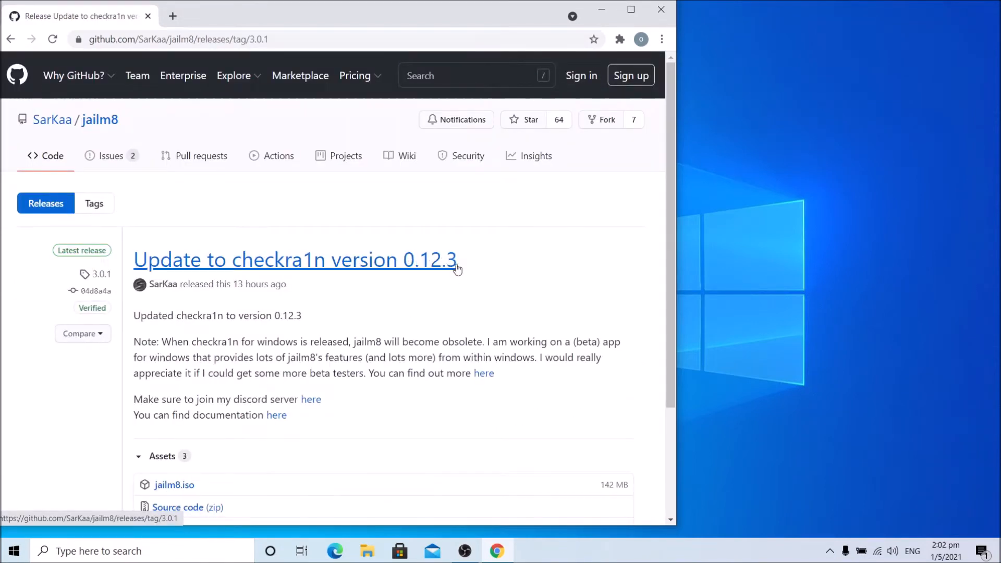
scroll("down", 3)
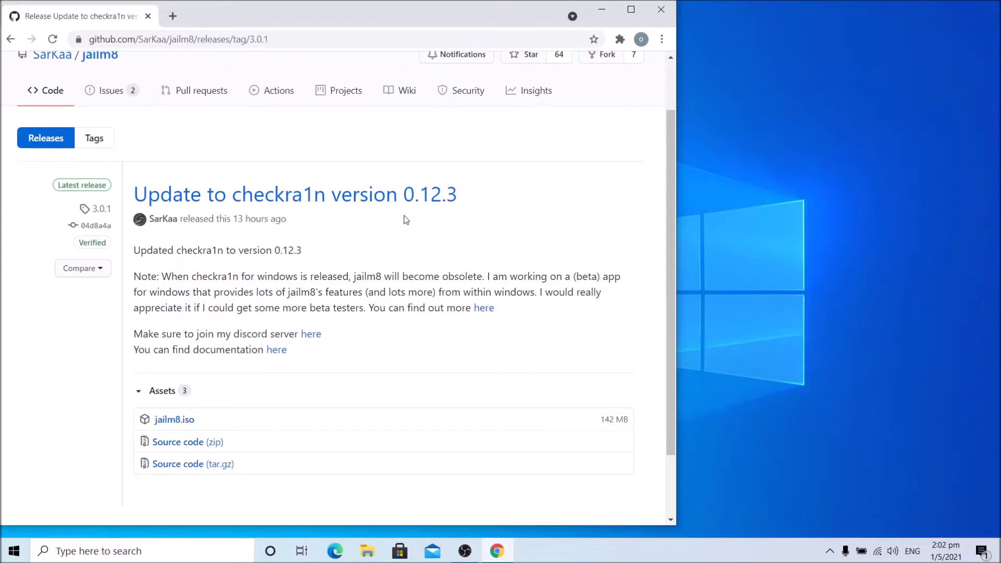
mouse_move(345, 283)
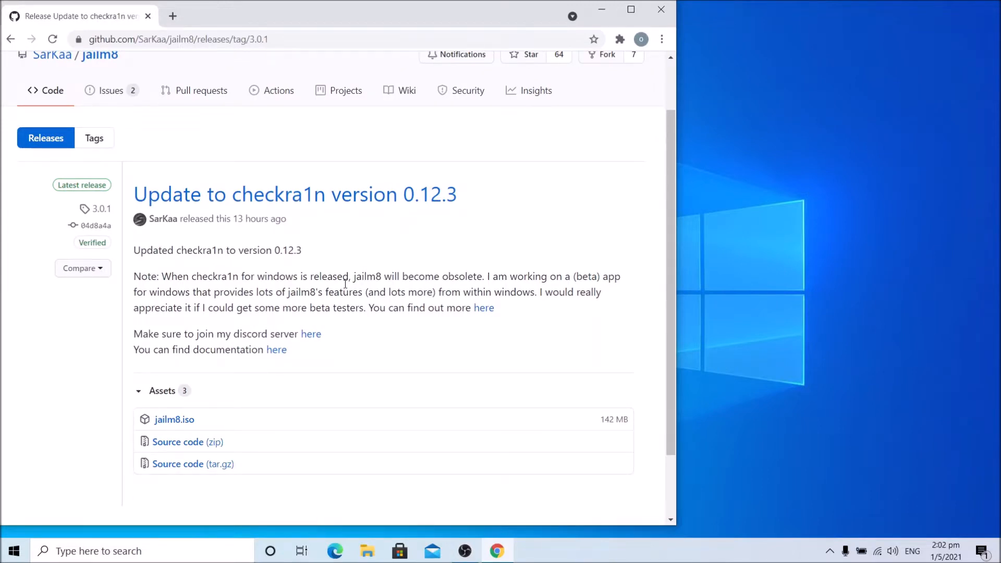
left_click(174, 420)
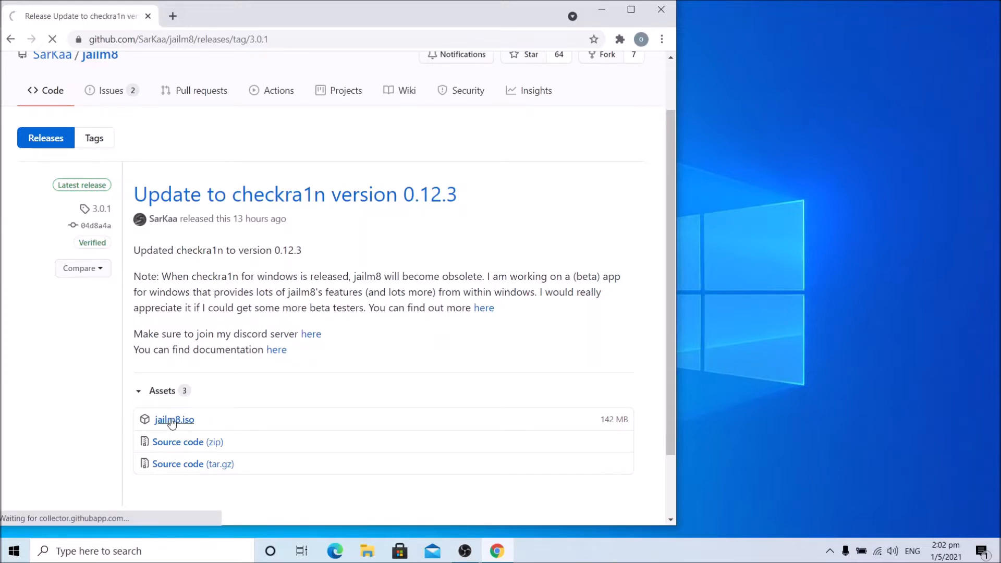
left_click(174, 420)
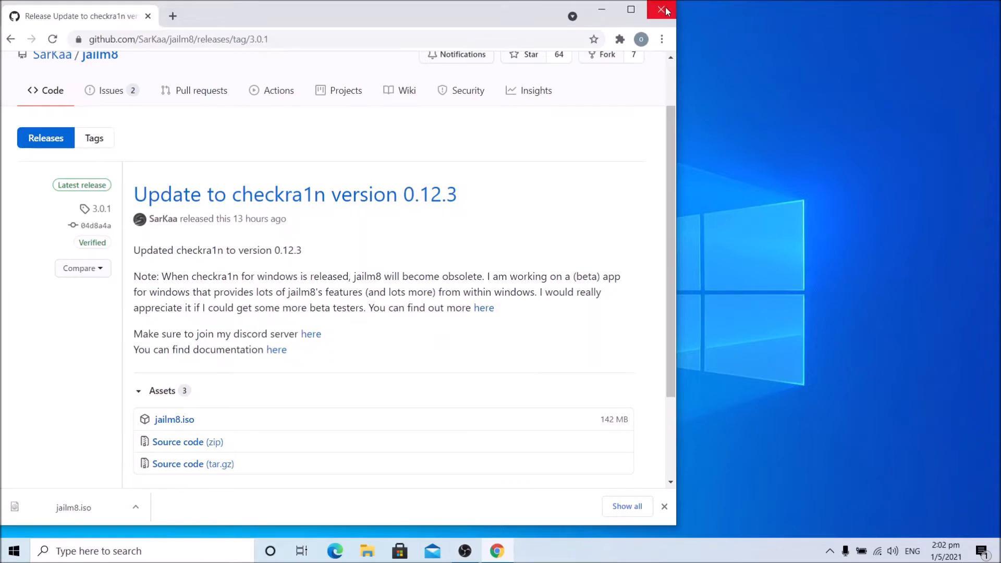
Close Chrome and launch Rufus 3.14 from the desktop with the 32 GB USB detected
left_click(666, 10)
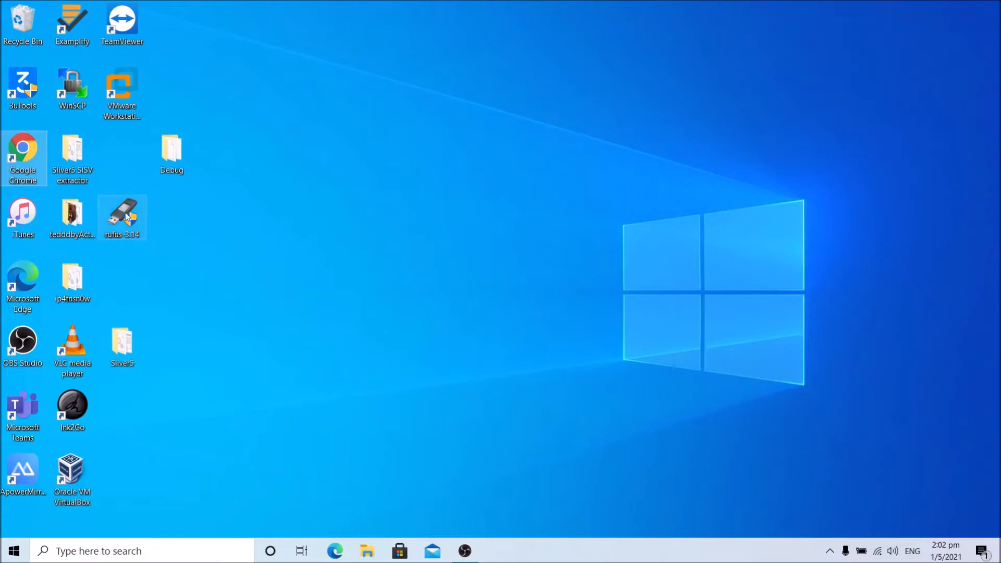
double_click(121, 216)
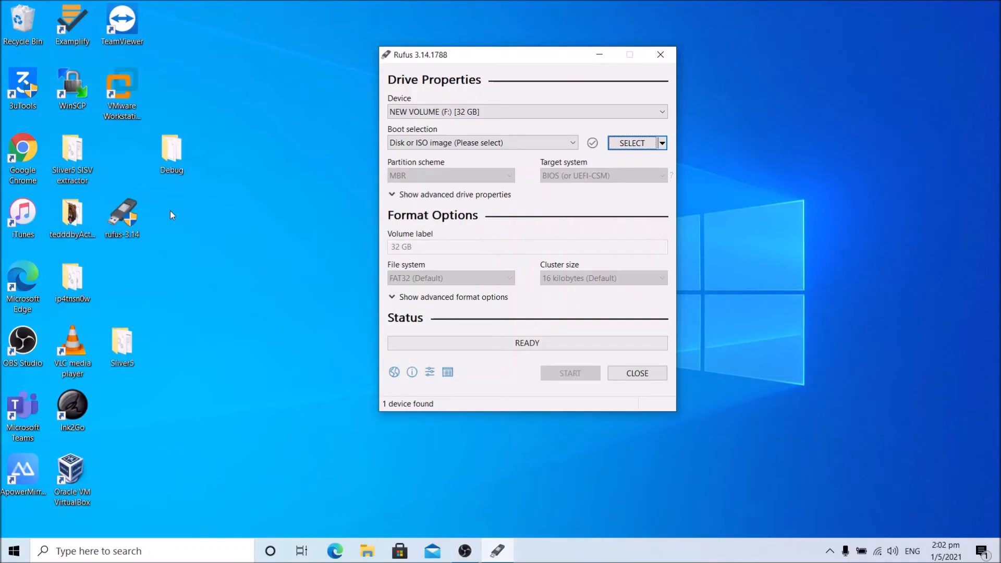
mouse_move(632, 143)
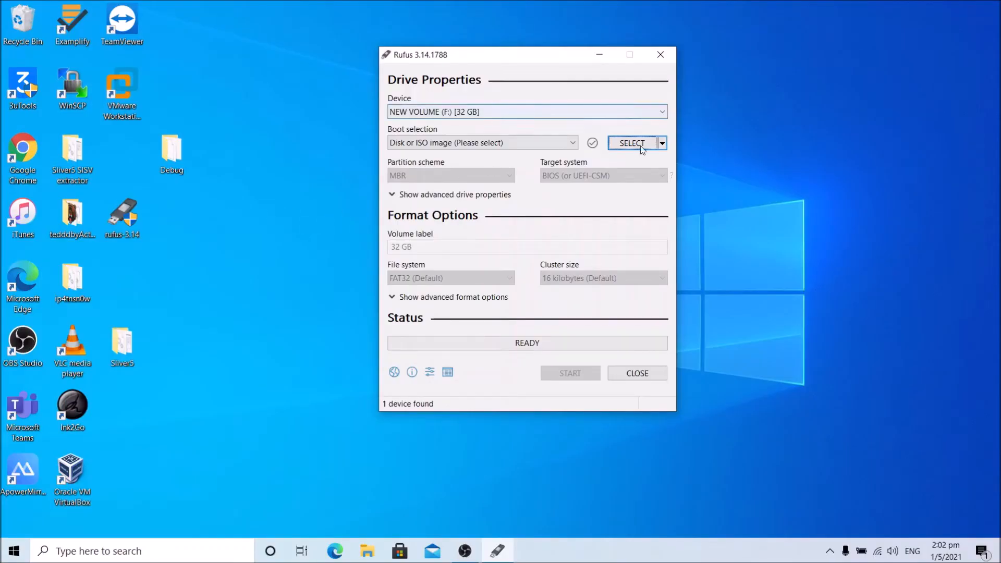
Browse to the Downloads folder to pick jailm8.iso as the boot image
left_click(632, 143)
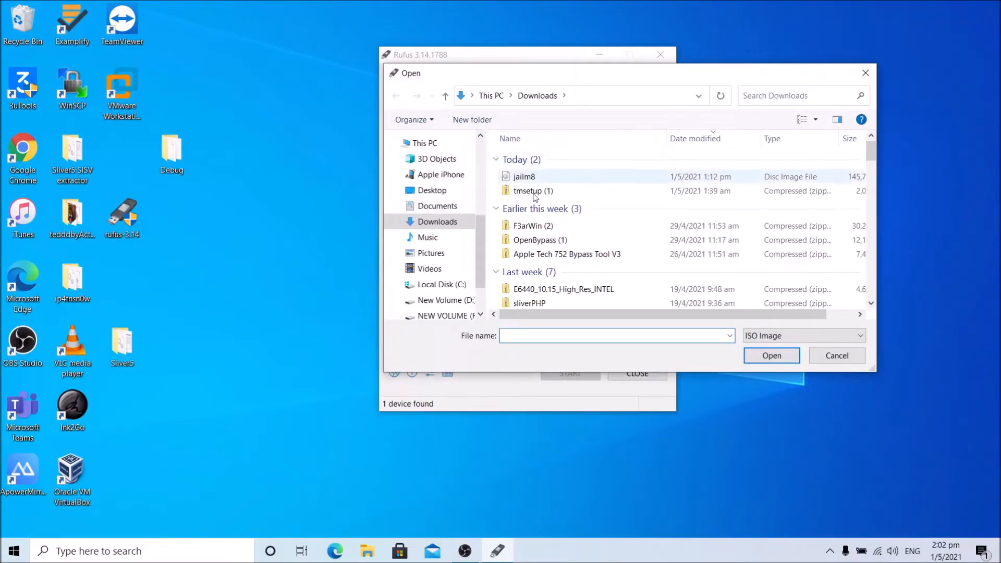
mouse_move(546, 179)
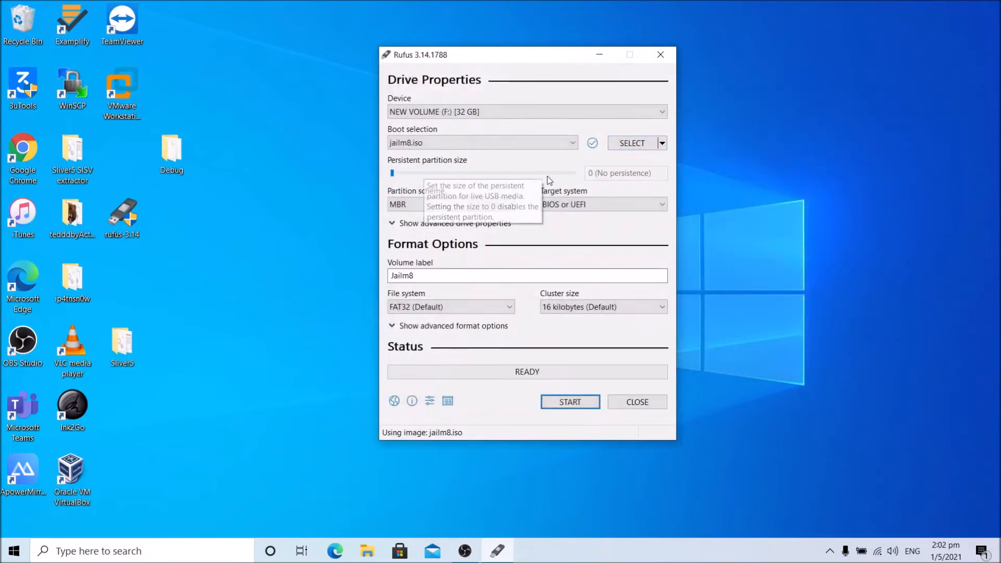
mouse_move(569, 400)
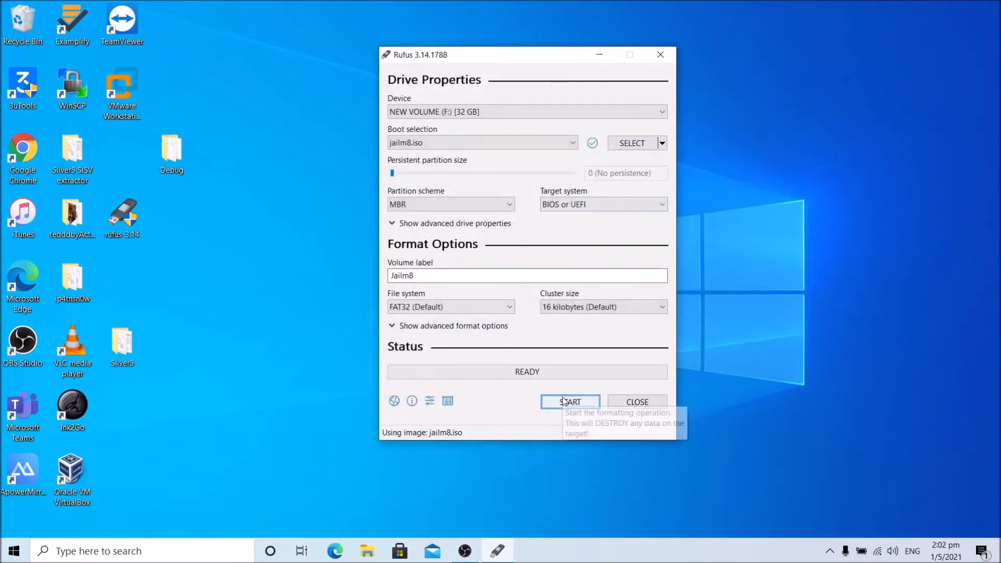
Start writing, allow the newer Grub download, accept the data wipe, and finish with drive Jailm8 READY
left_click(570, 401)
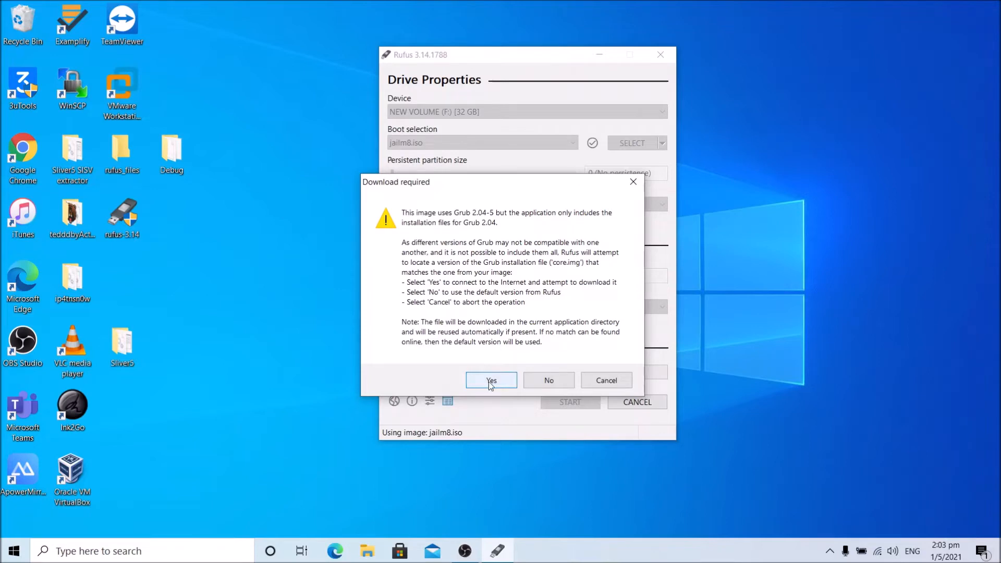
left_click(491, 379)
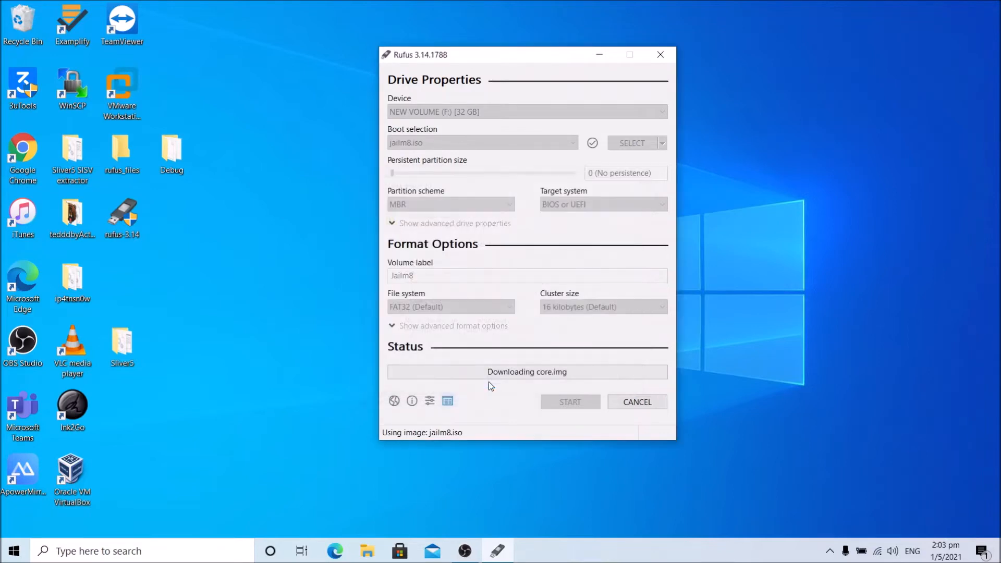
left_click(570, 402)
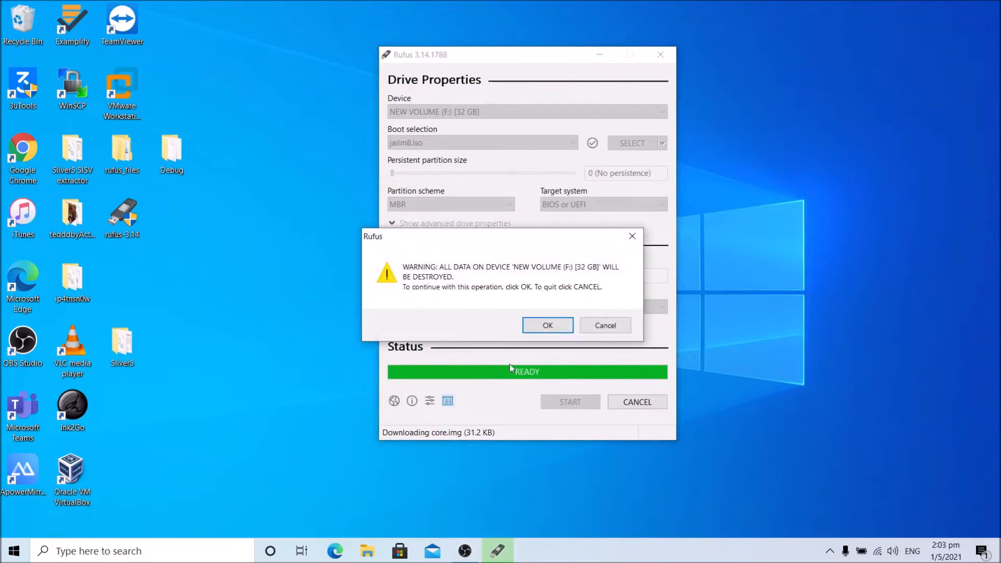
left_click(547, 325)
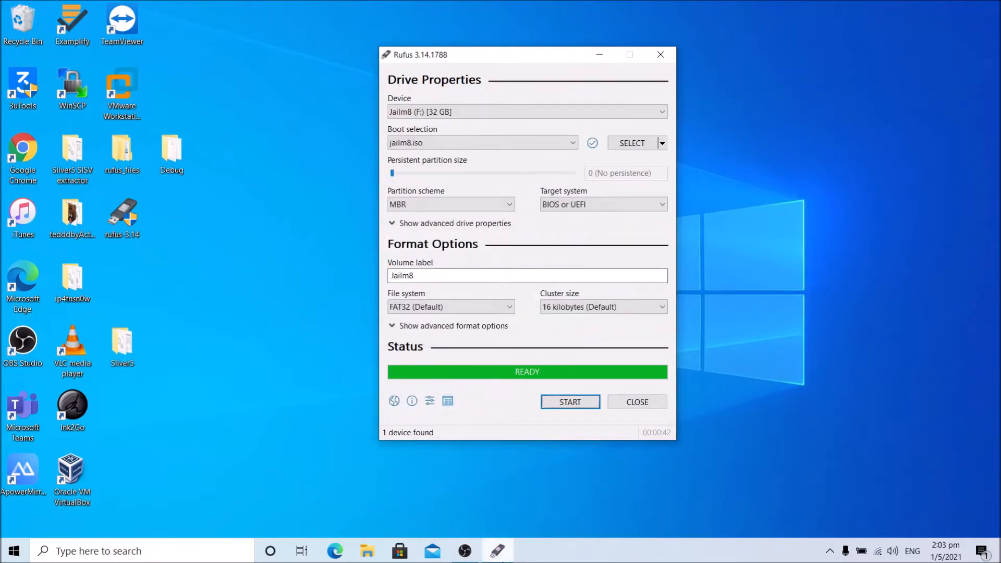
mouse_move(524, 384)
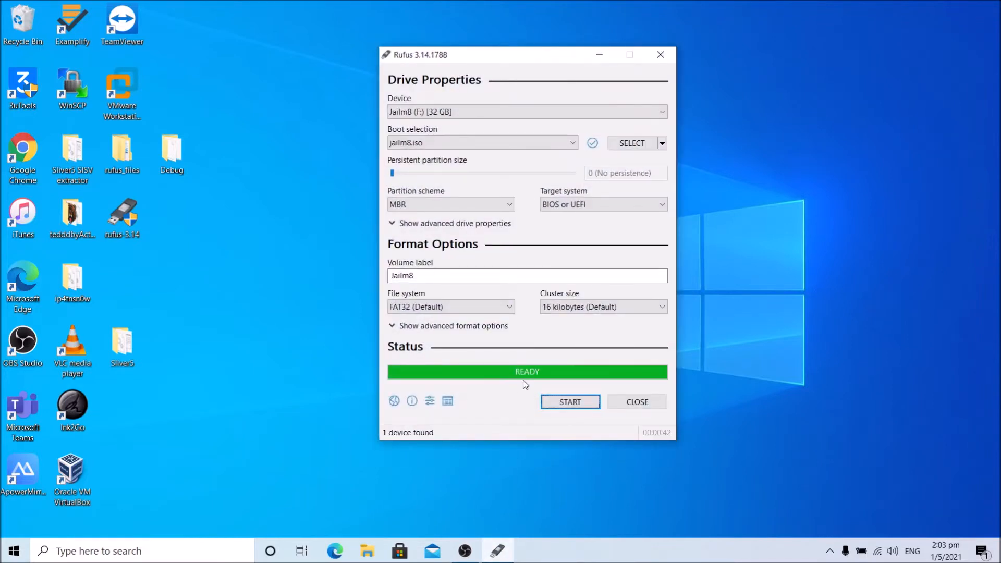
left_click(394, 400)
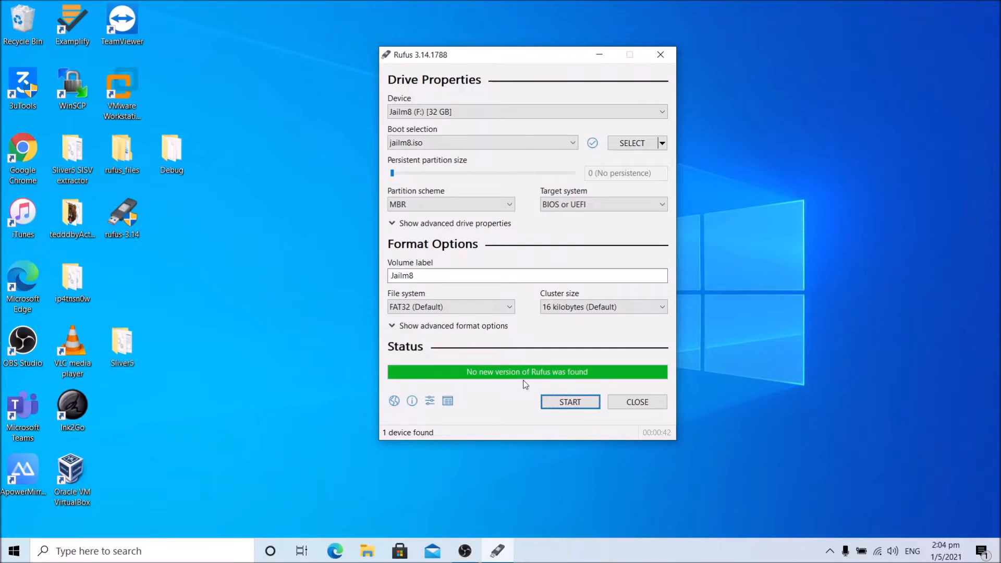